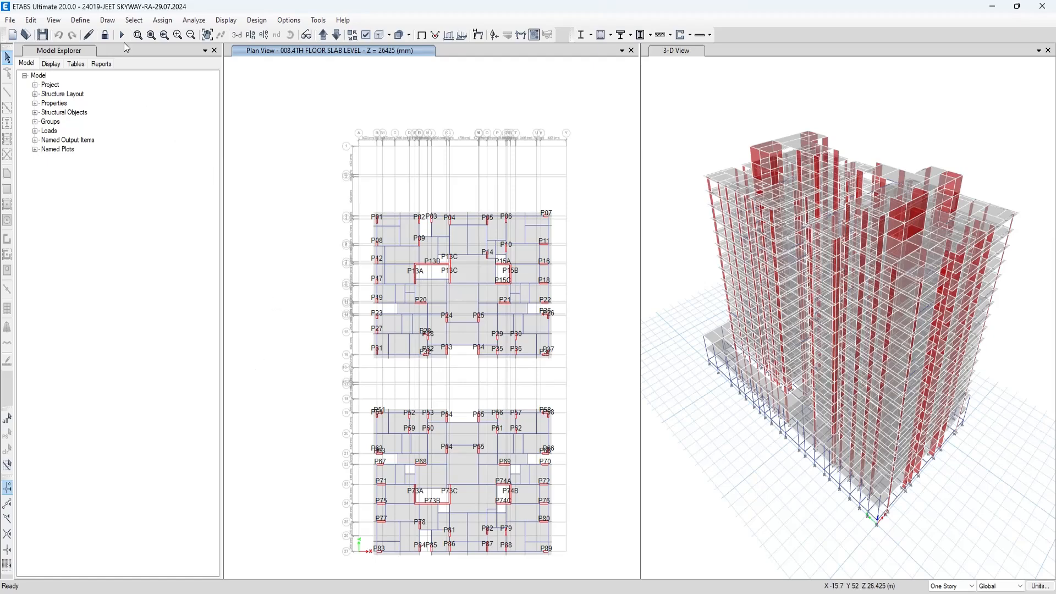
mouse_move(370, 517)
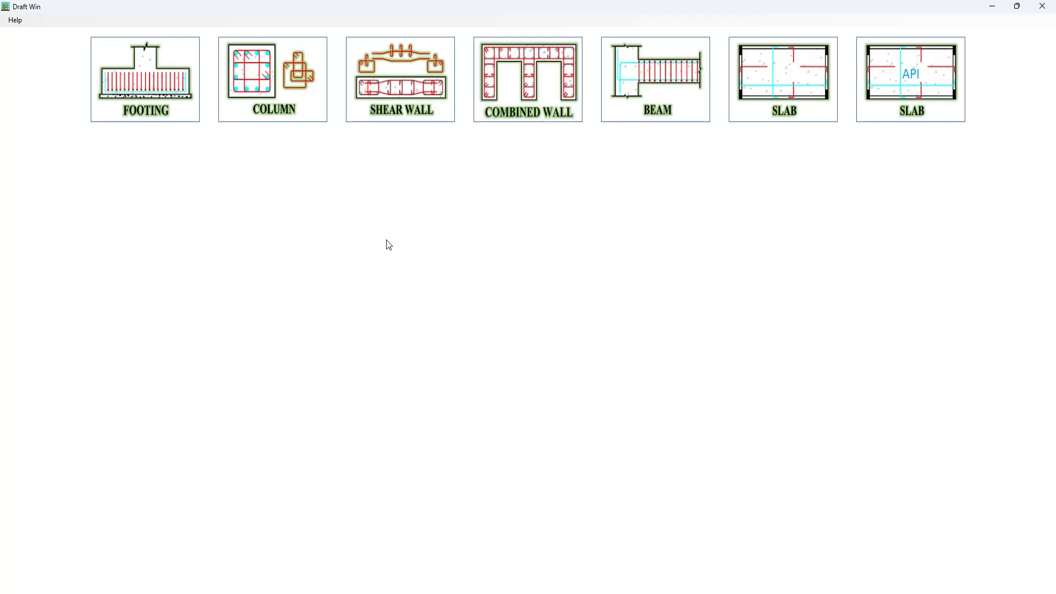
mouse_move(507, 105)
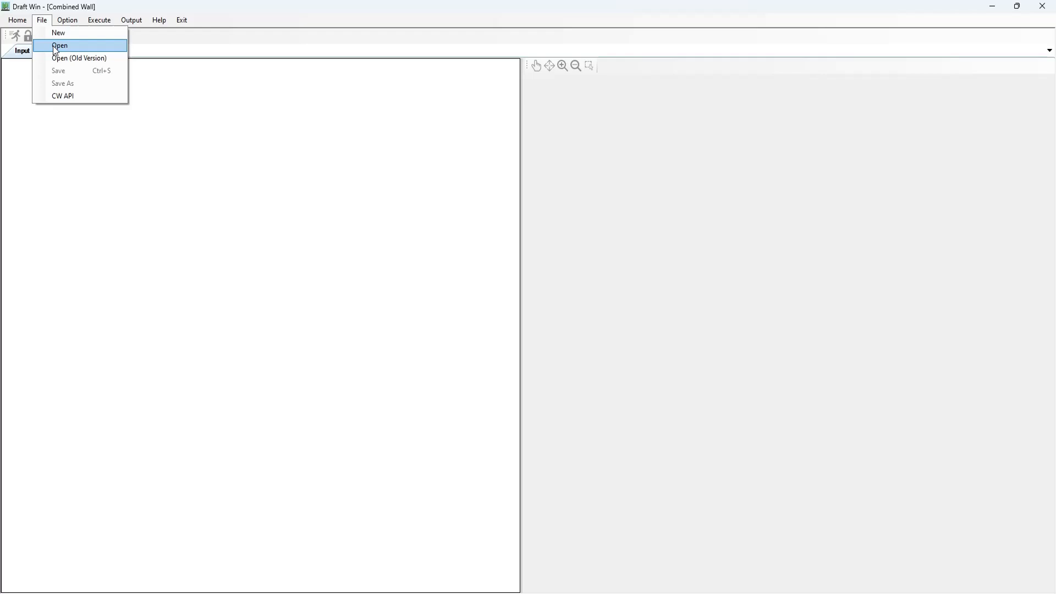
Open the JEET SKYWAY ETABS model in the combined wall module
click(57, 45)
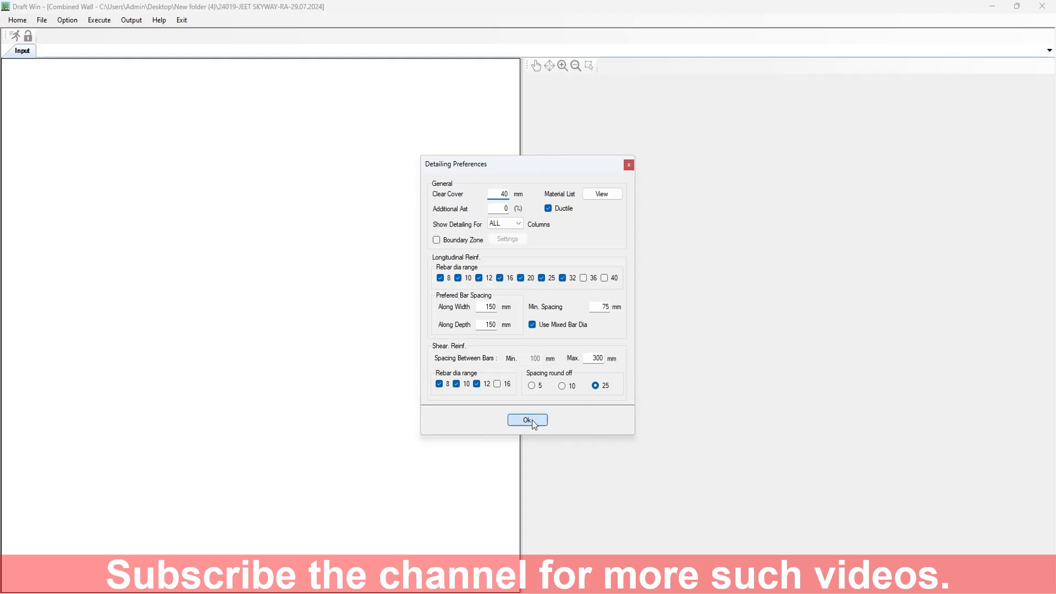
Accept the default detailing preferences and steel 500 / M25–M35 grades, then show a level's floor plan
click(602, 194)
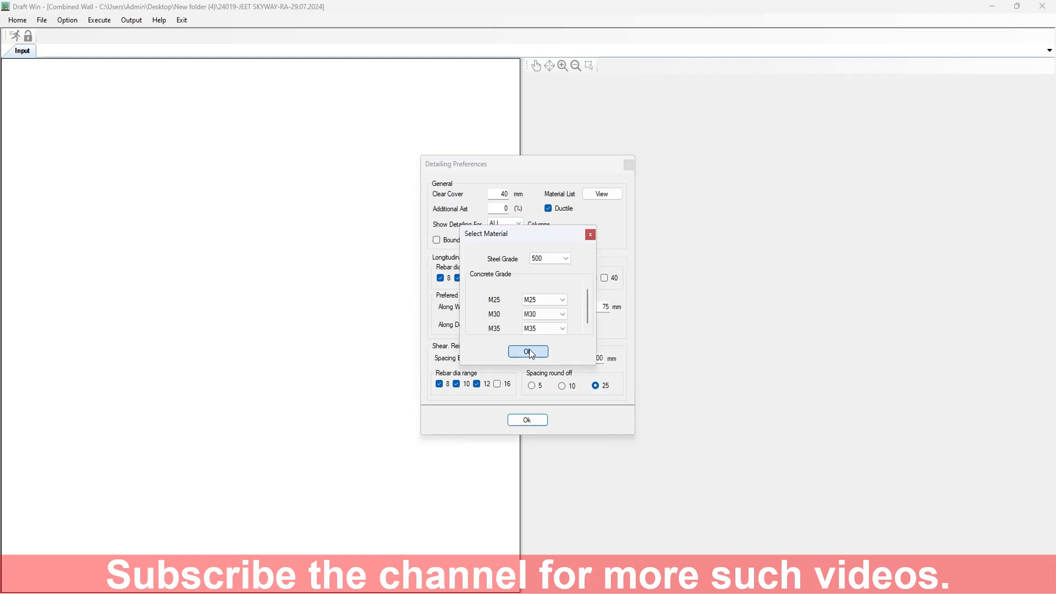
click(527, 351)
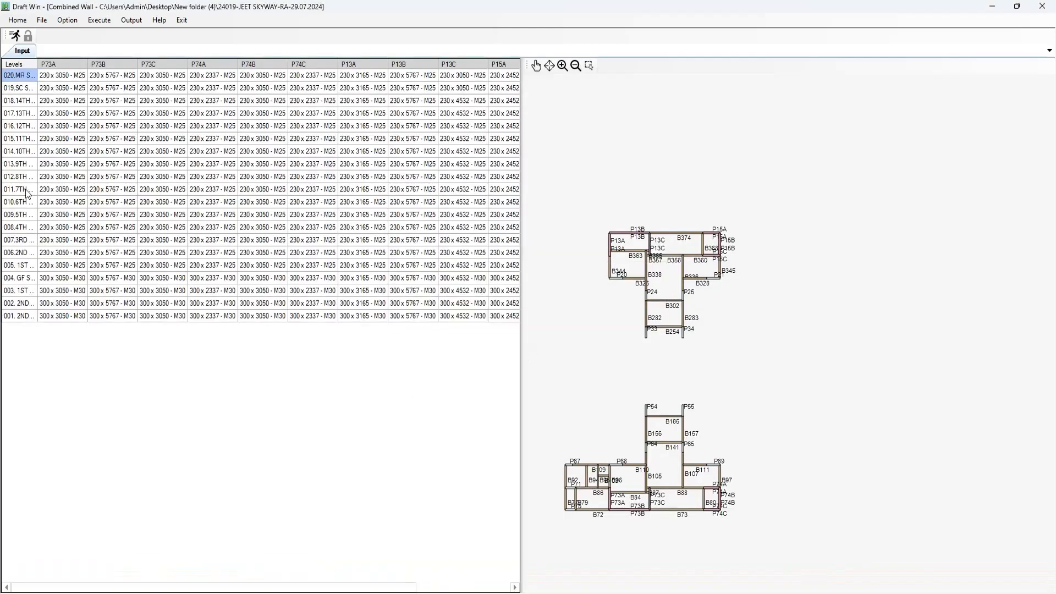
click(18, 255)
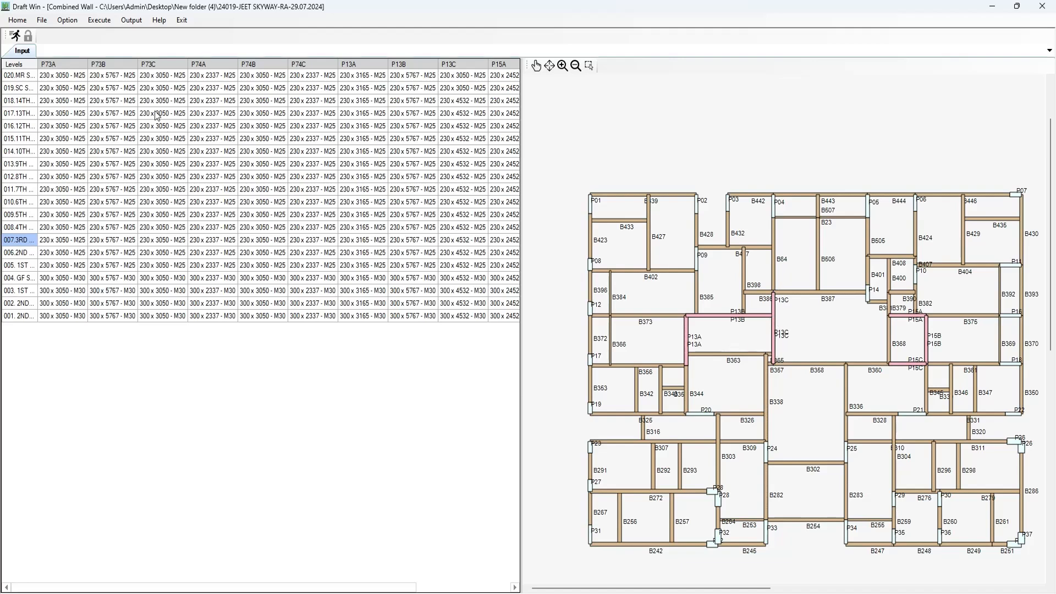
click(67, 22)
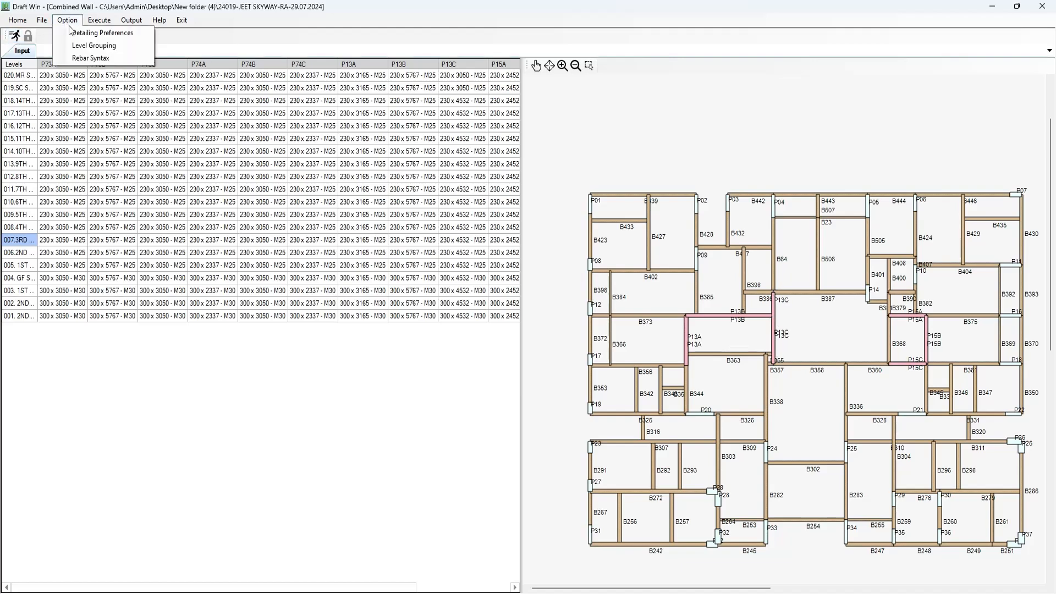
Replace ductile detailing with boundary zones and cap maximum shear-link spacing at 200 mm
click(104, 32)
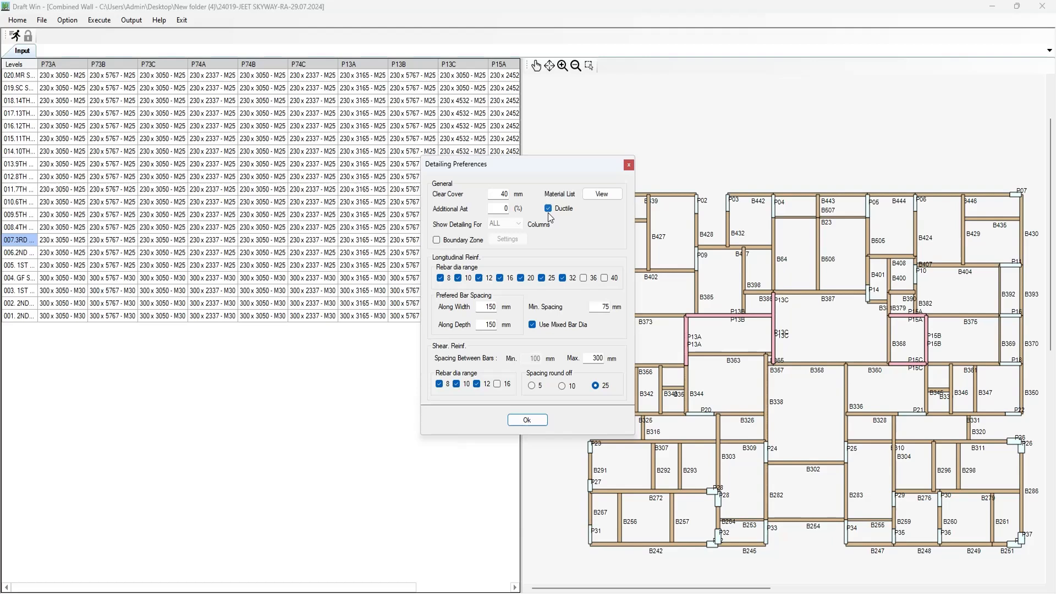
click(549, 208)
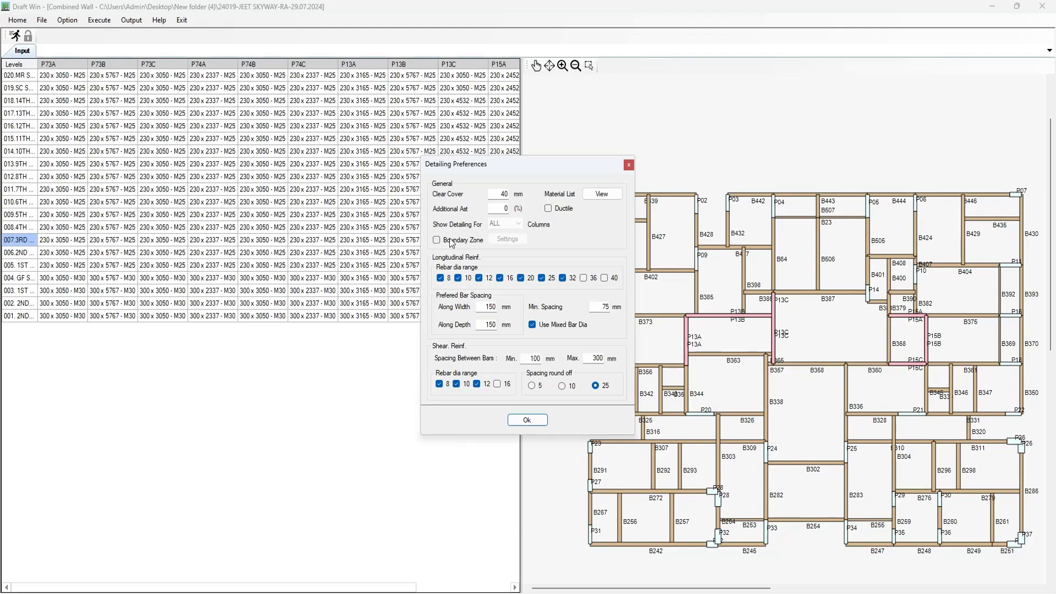
click(436, 240)
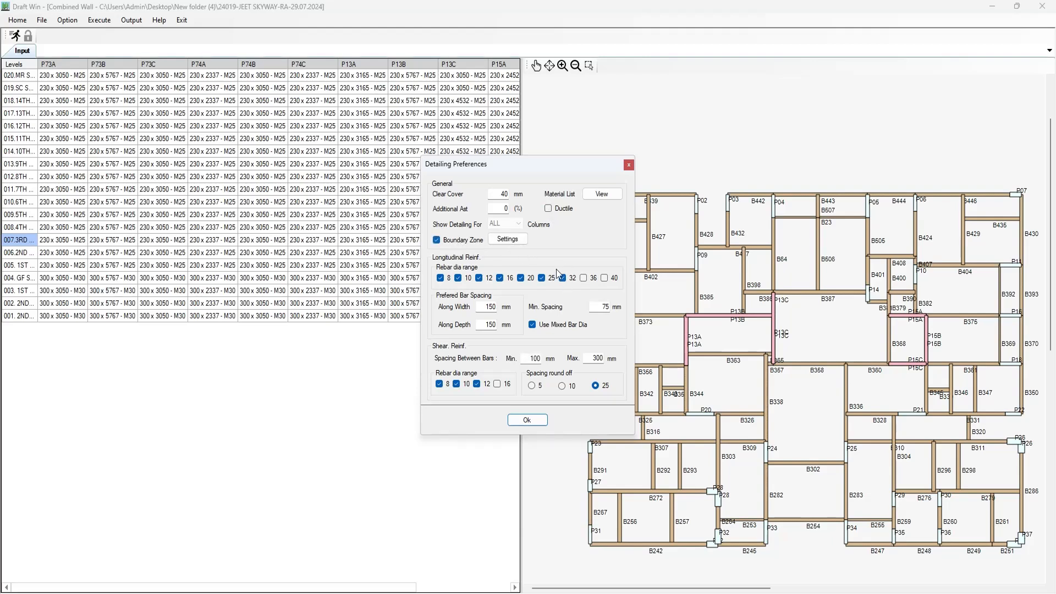
click(507, 238)
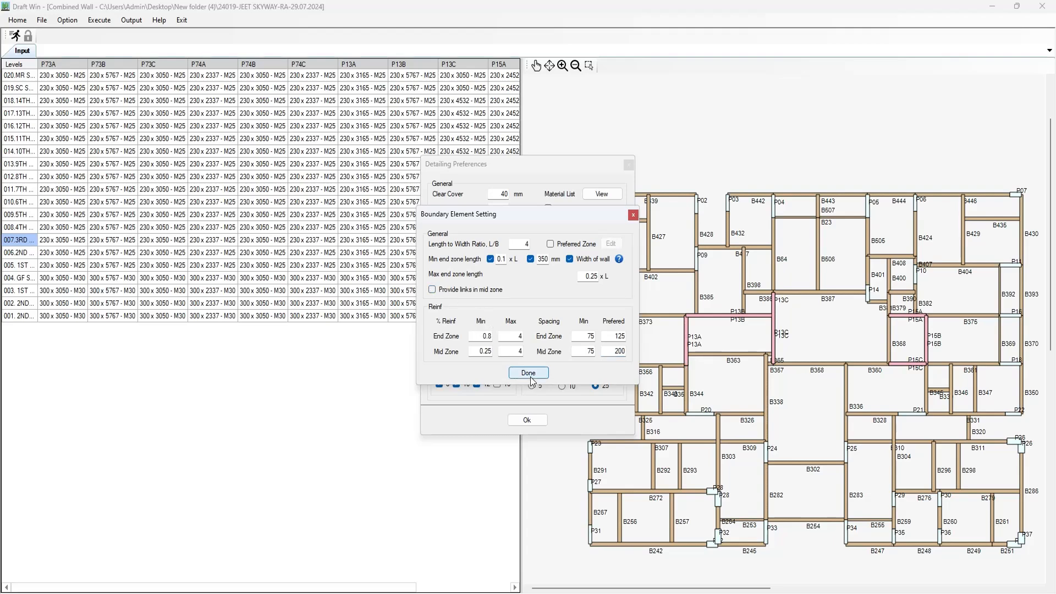
click(529, 373)
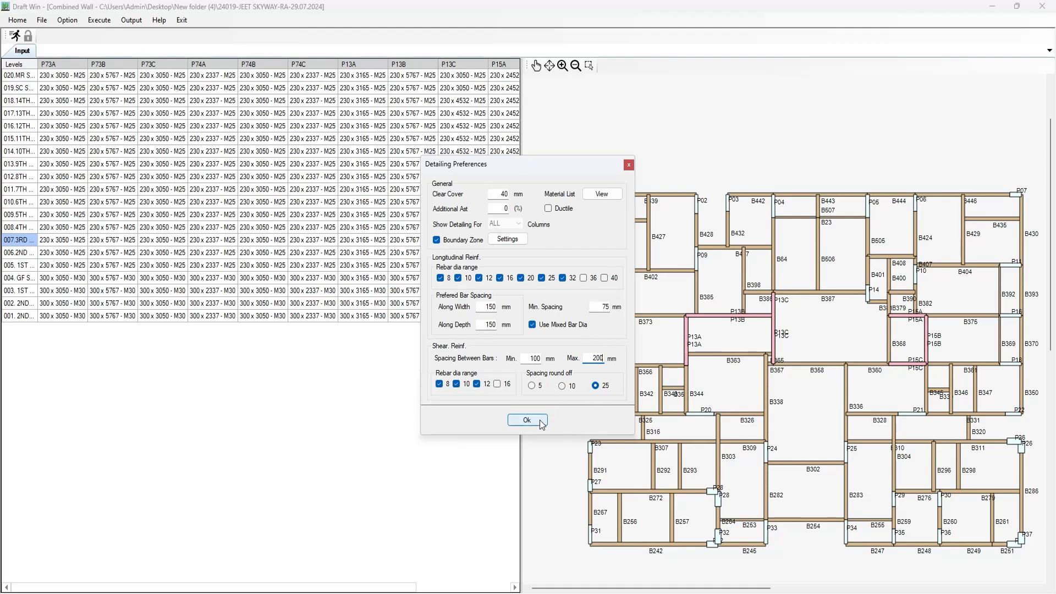
click(527, 419)
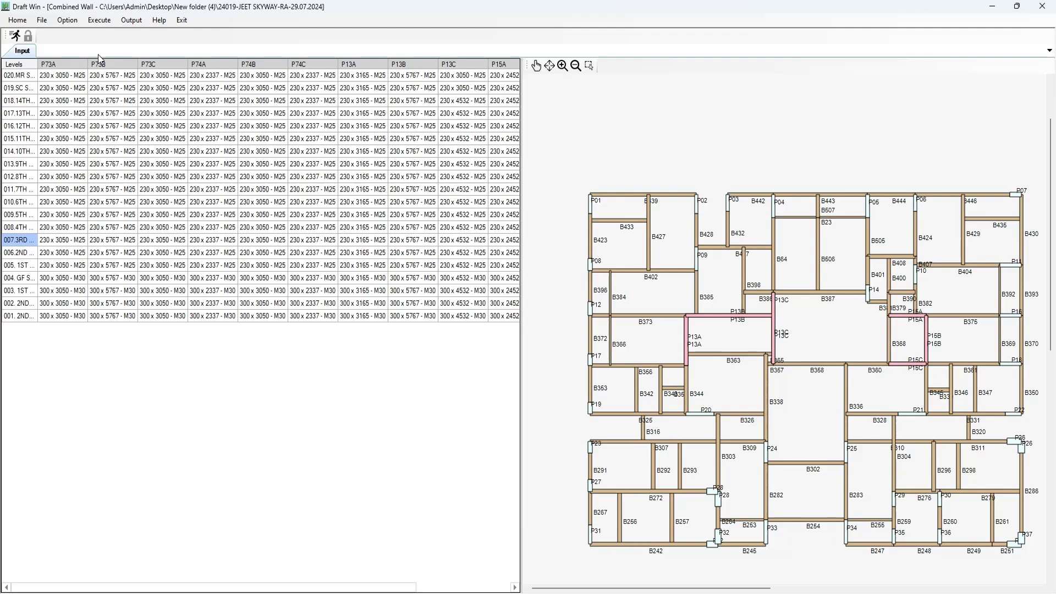
click(67, 20)
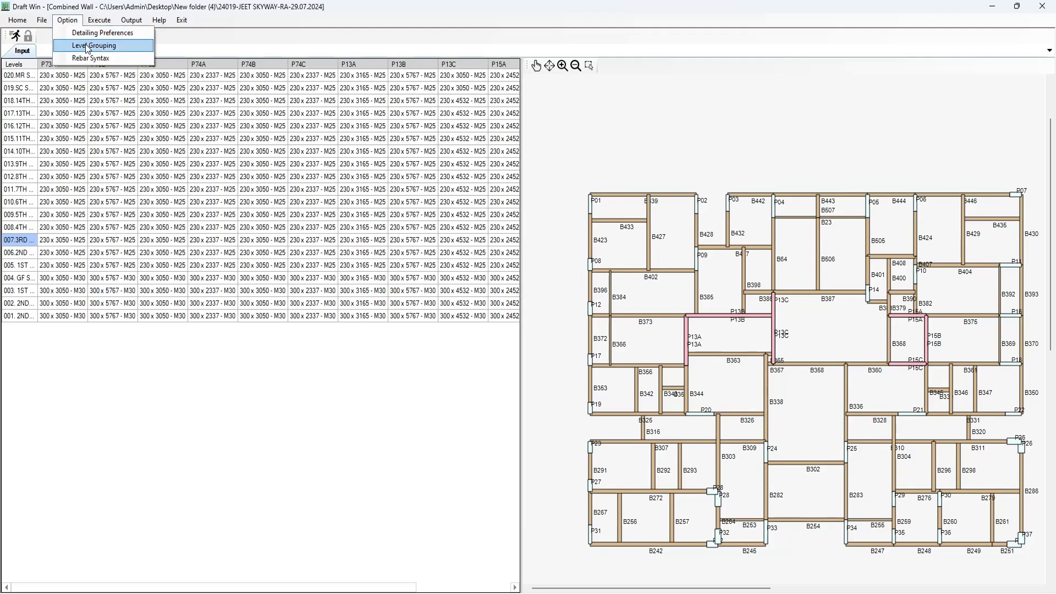
click(92, 46)
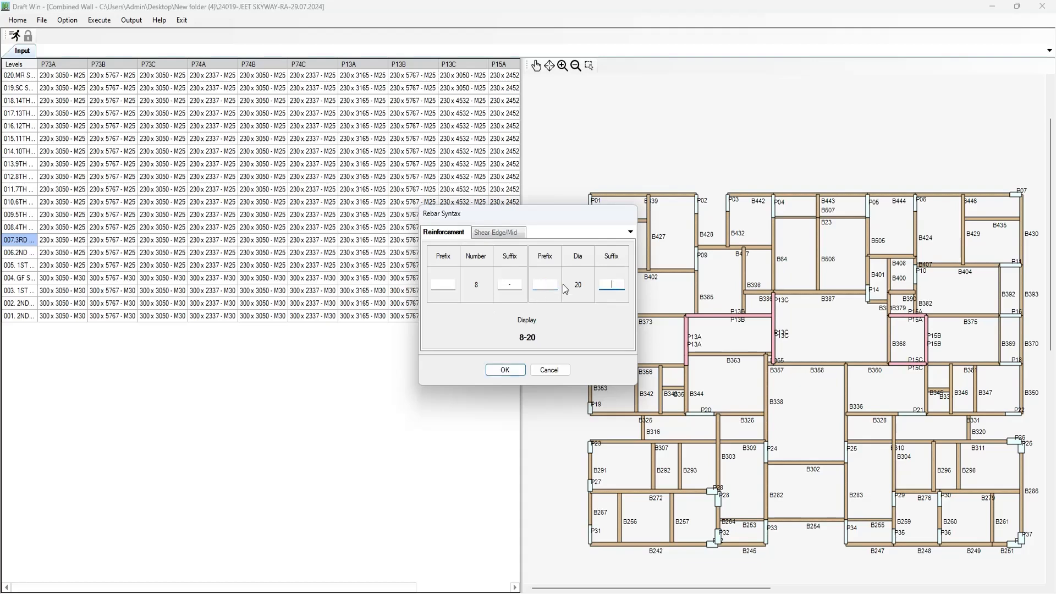
text(T)
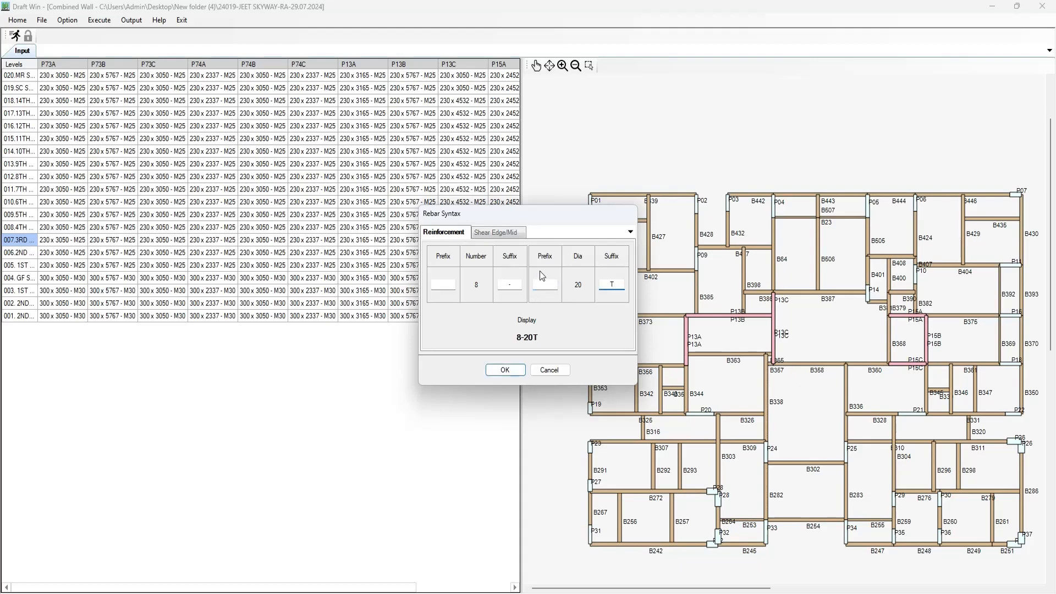
click(498, 232)
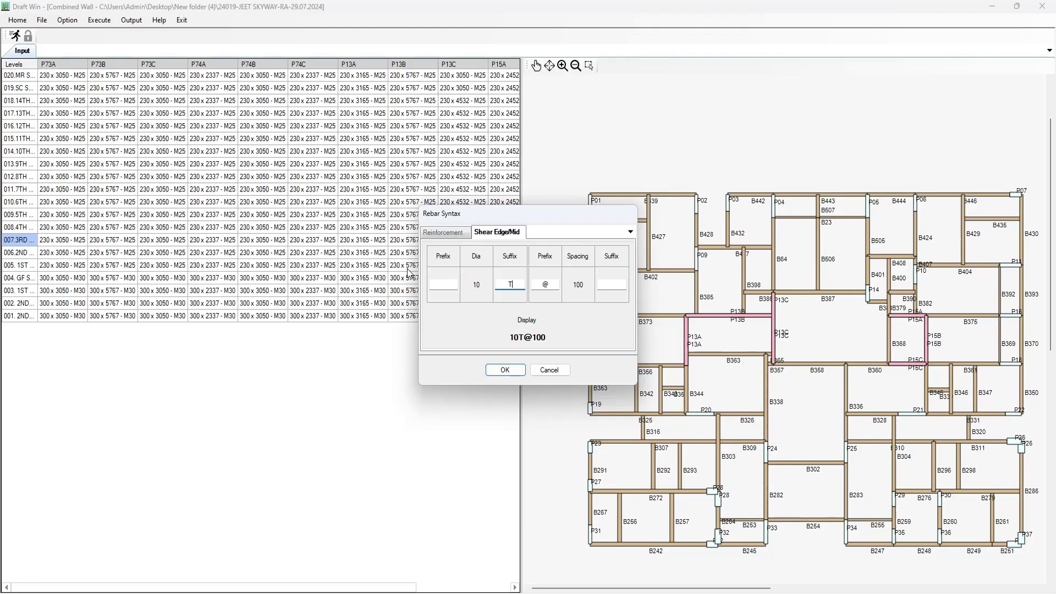
text(C.C)
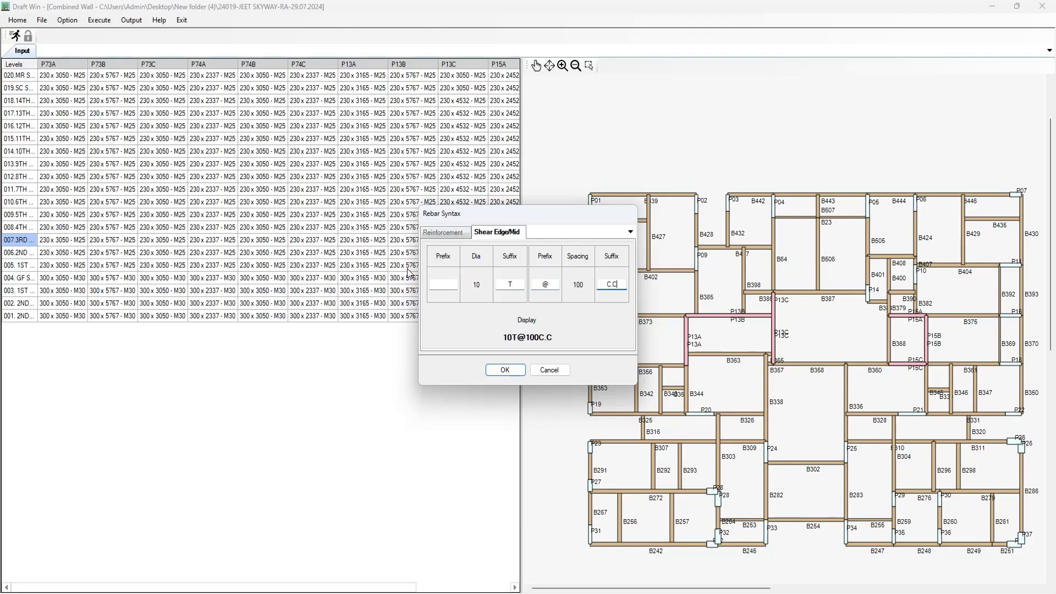
click(505, 370)
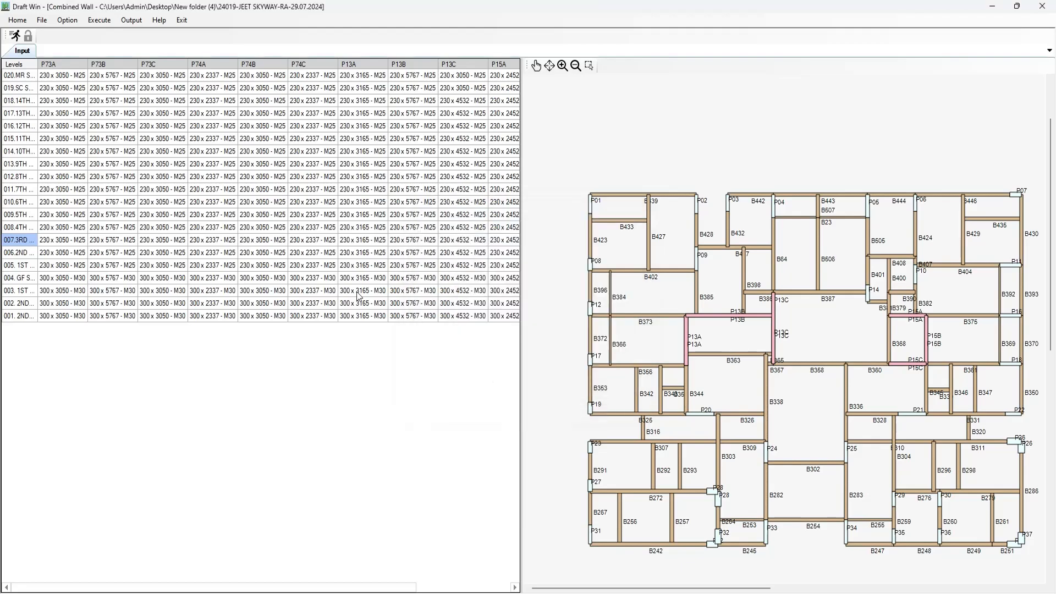
View the per-level reinforcement, utilisation and shear-link output table with its section sketch
click(39, 52)
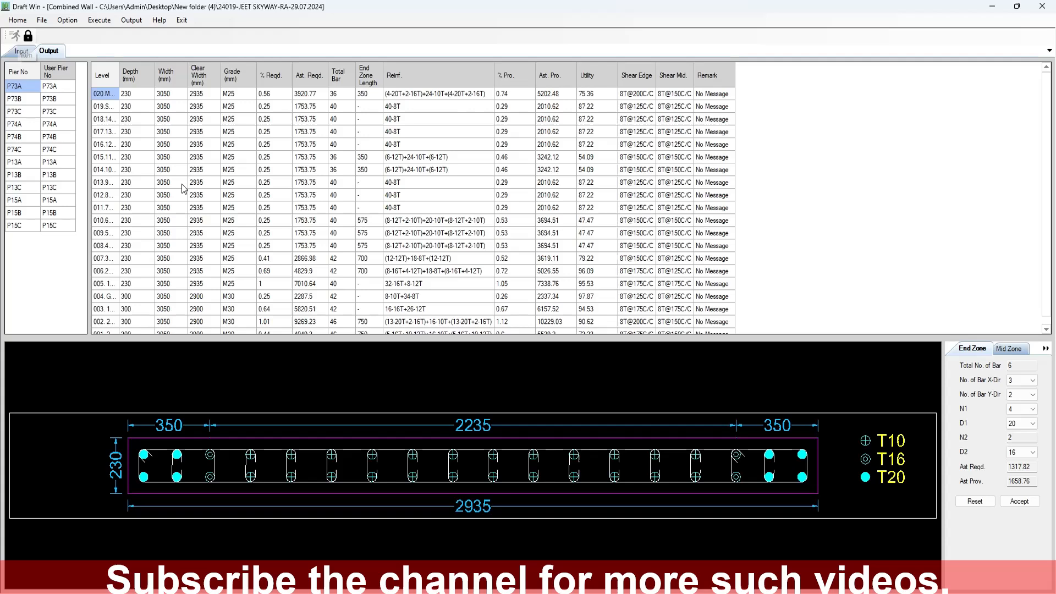
mouse_move(67, 144)
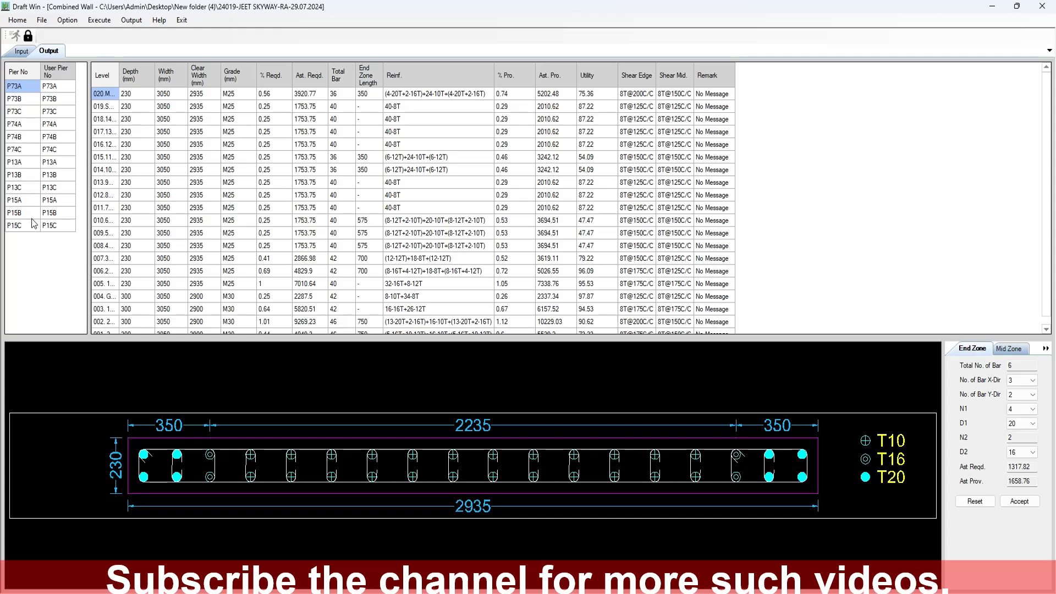
mouse_move(22, 149)
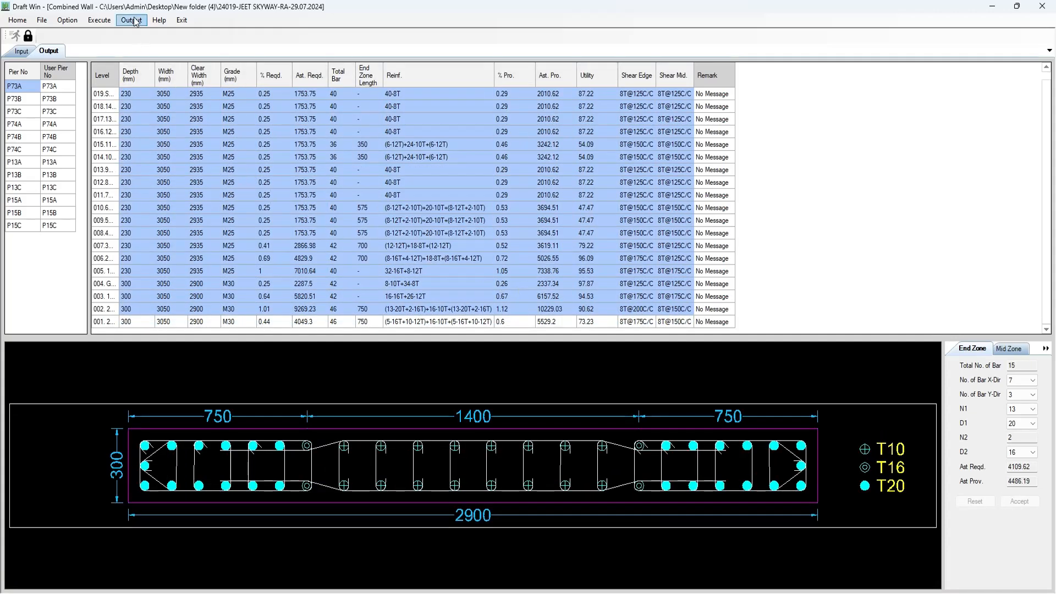
Generate the wall detailing drawing for every level and save it in DWG format
click(126, 22)
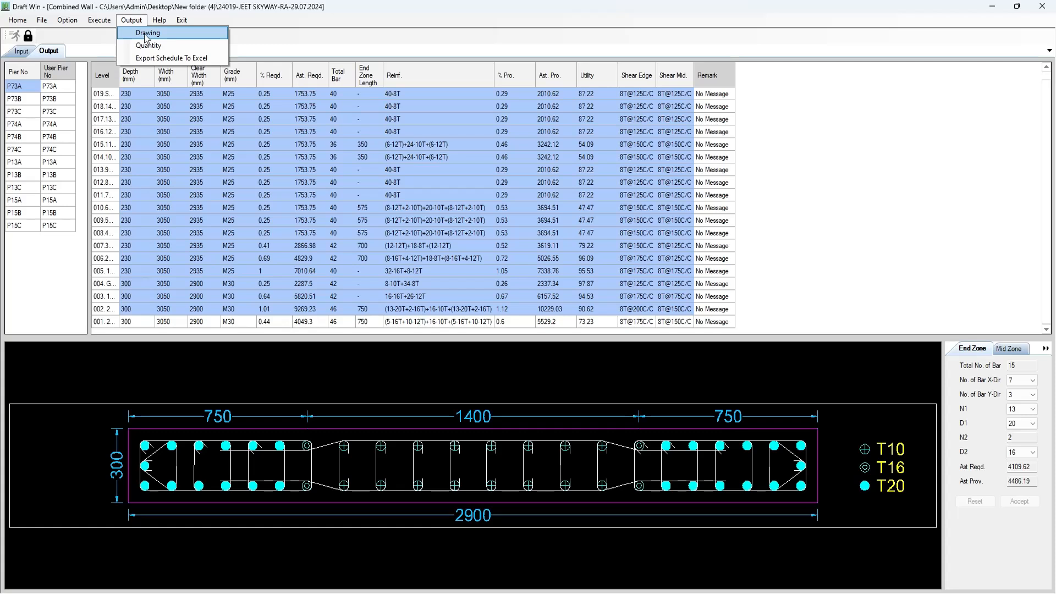
click(147, 33)
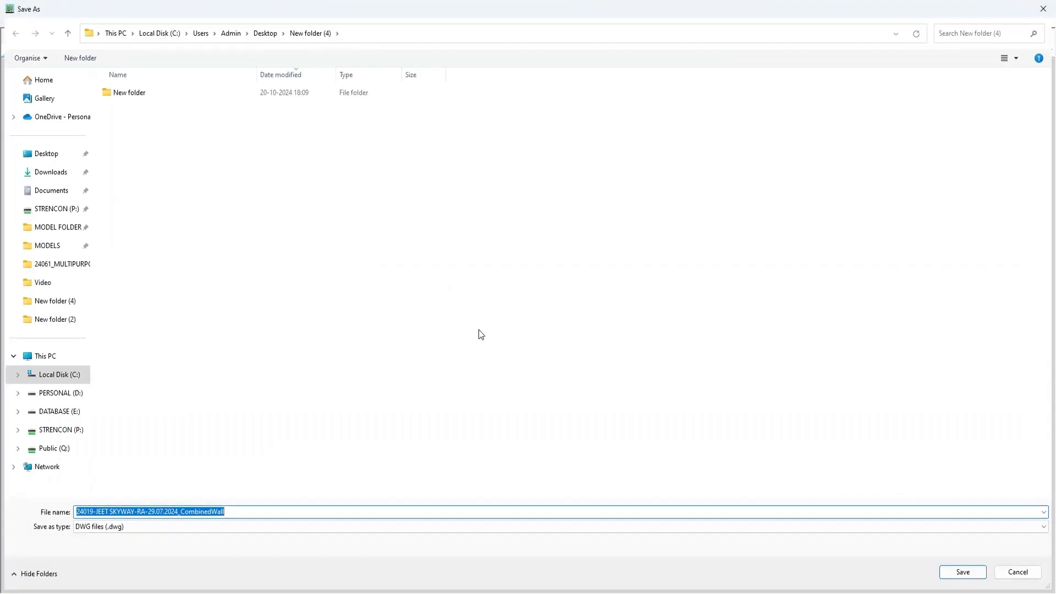
click(963, 572)
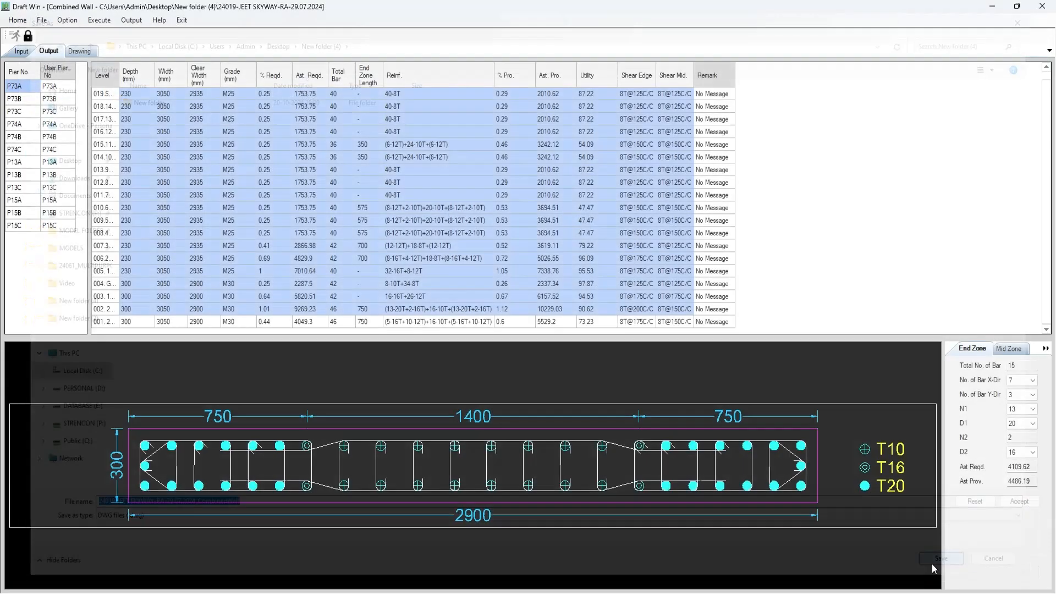
click(940, 558)
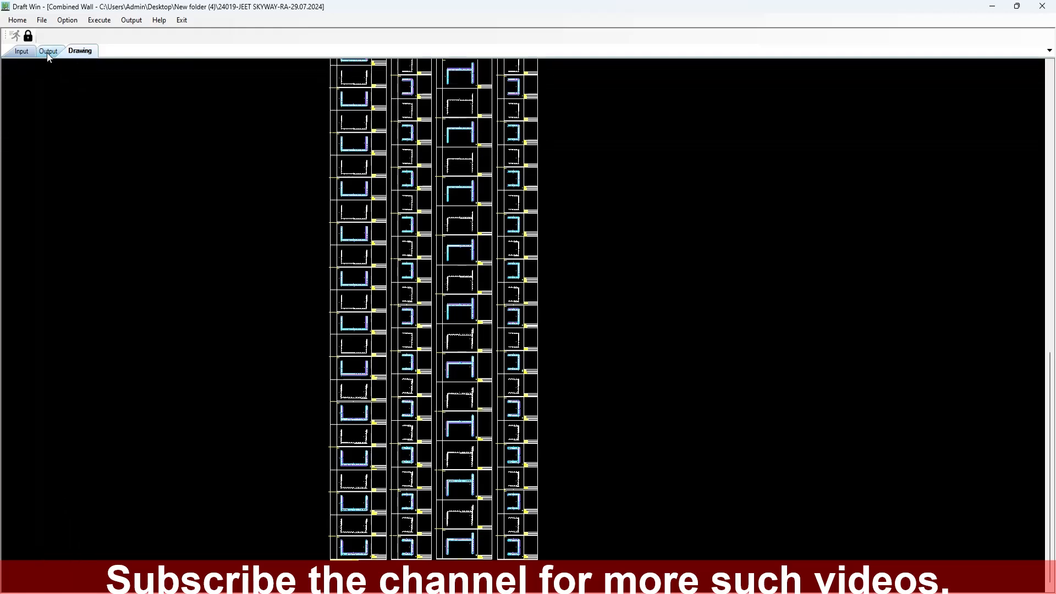
Show the reinforcement table again and enable preferred end-zone lengths in boundary element settings
click(49, 51)
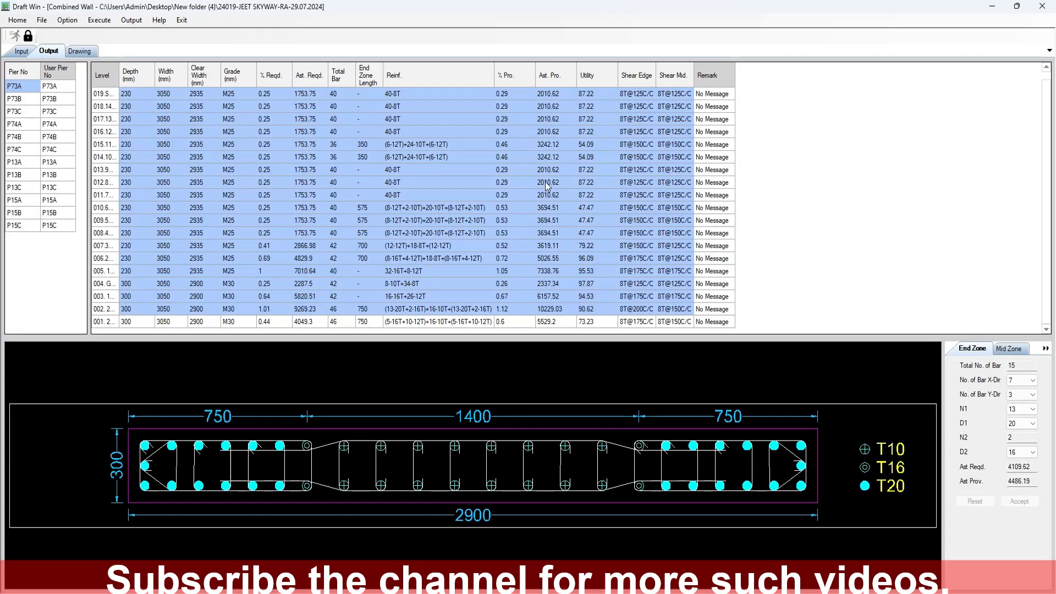
click(65, 22)
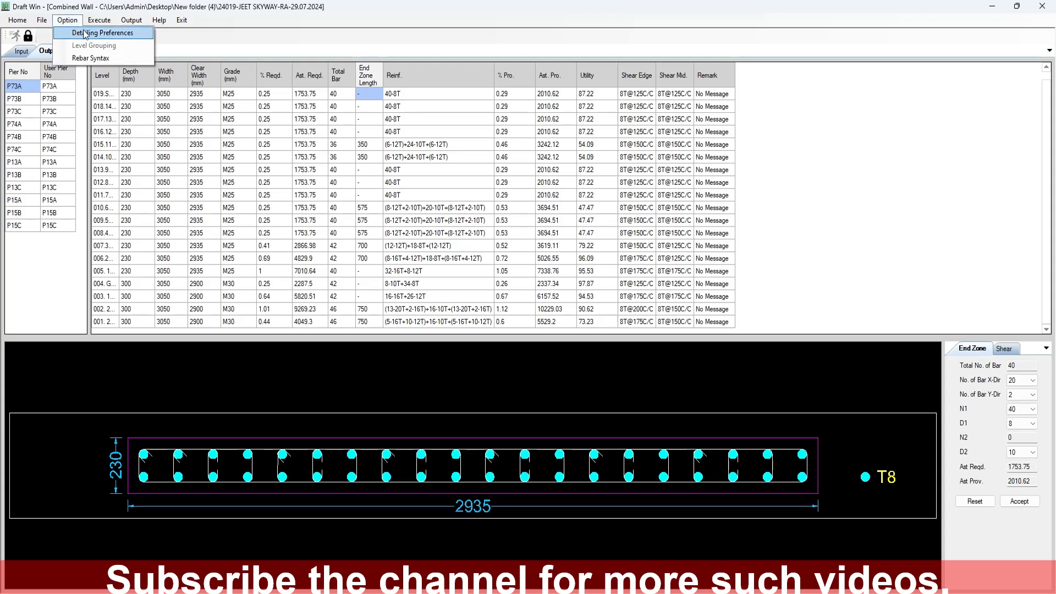
click(102, 32)
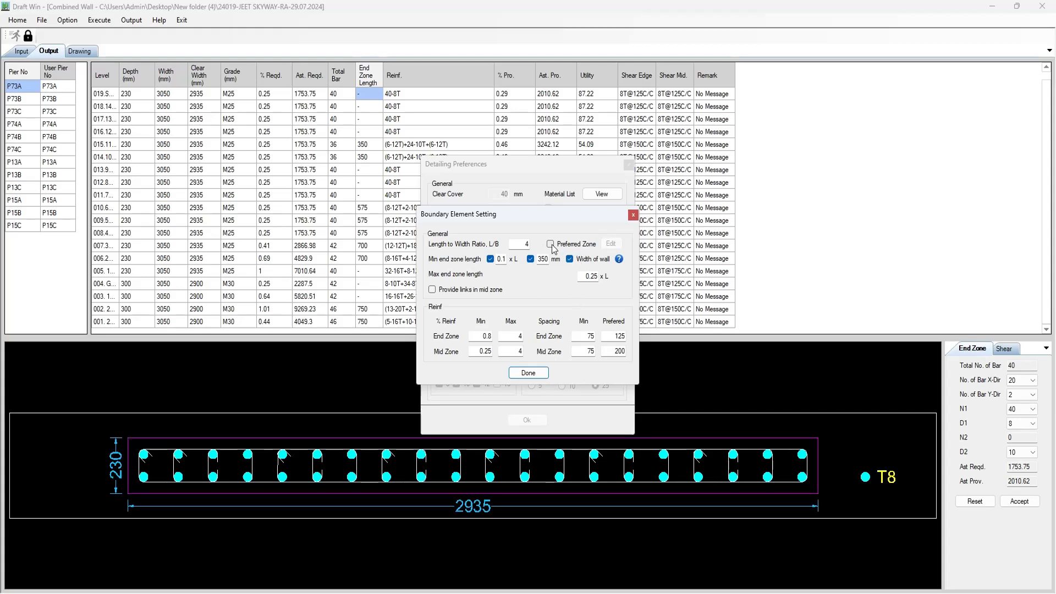
click(550, 244)
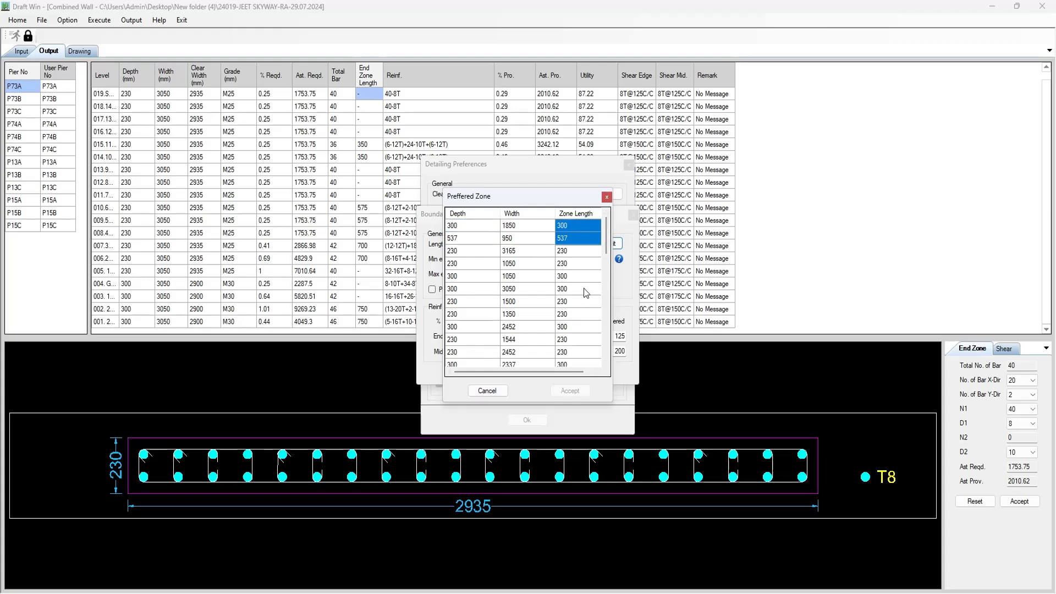
click(607, 196)
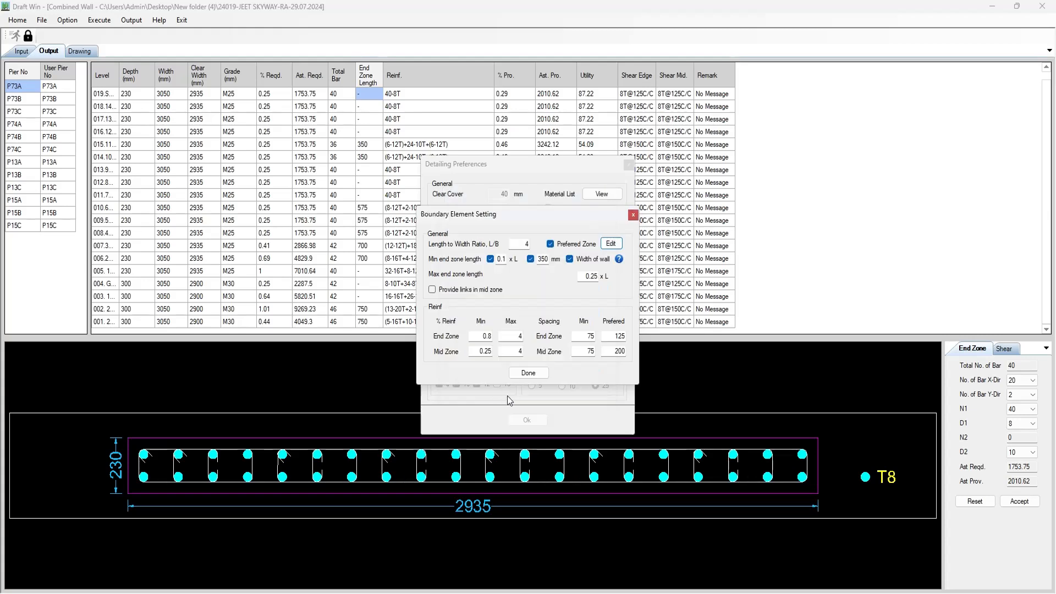
click(529, 373)
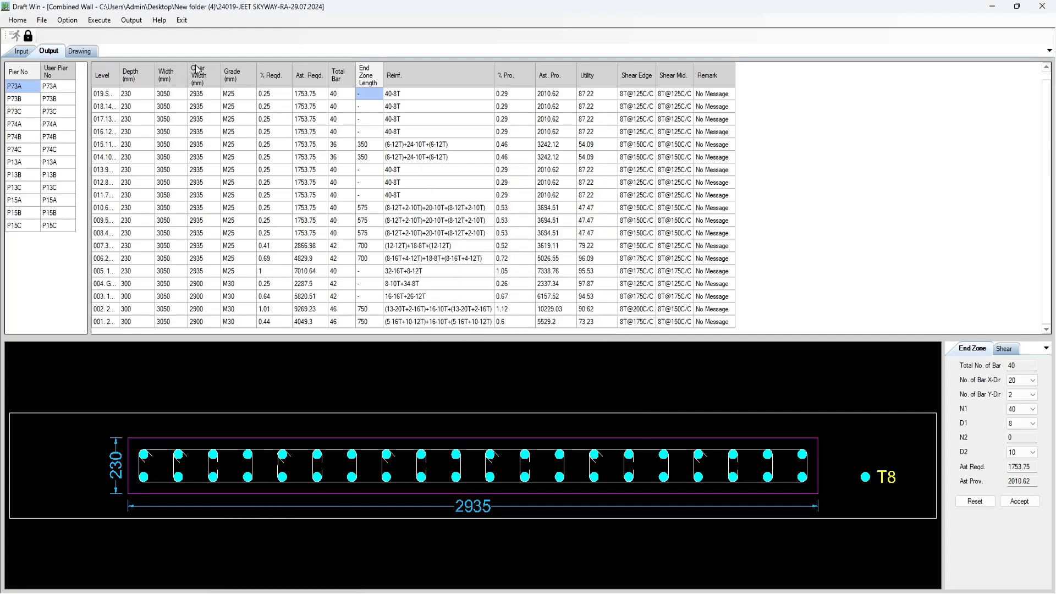
View the detailing drawing showing the P13A–P13B wall reinforcement
click(79, 50)
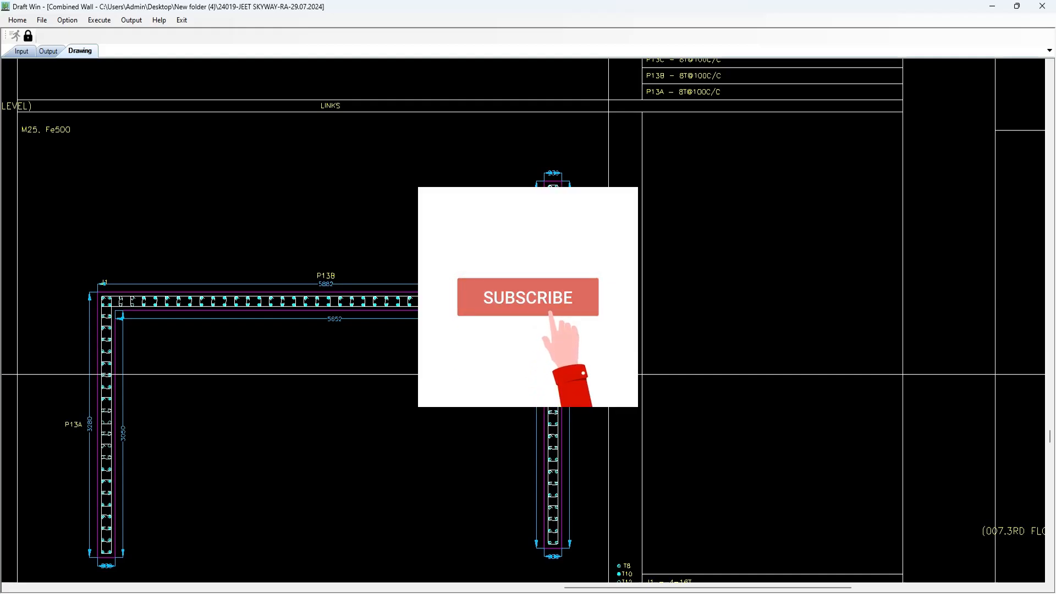
click(527, 298)
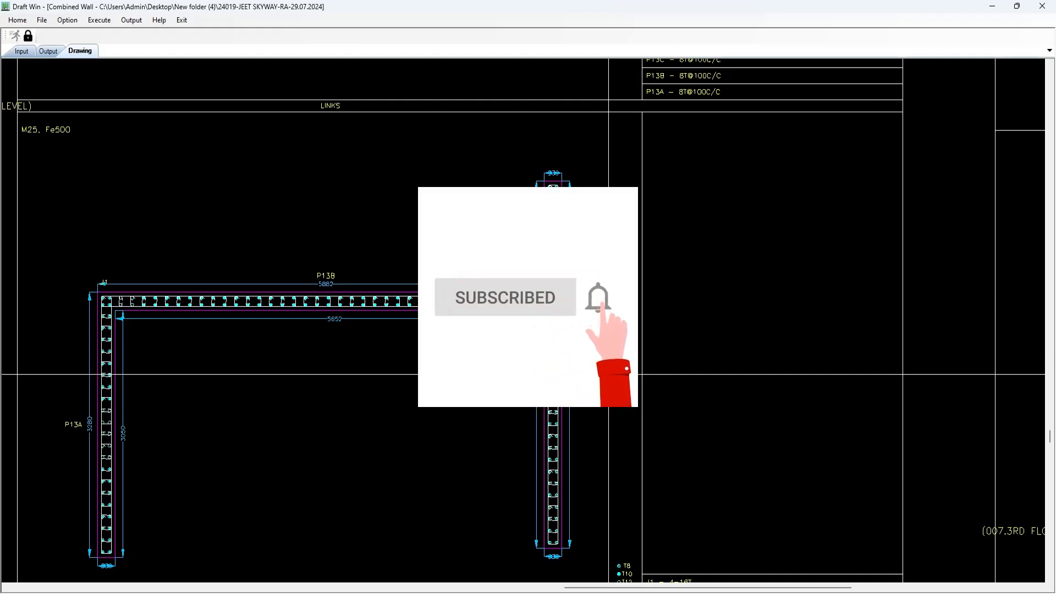